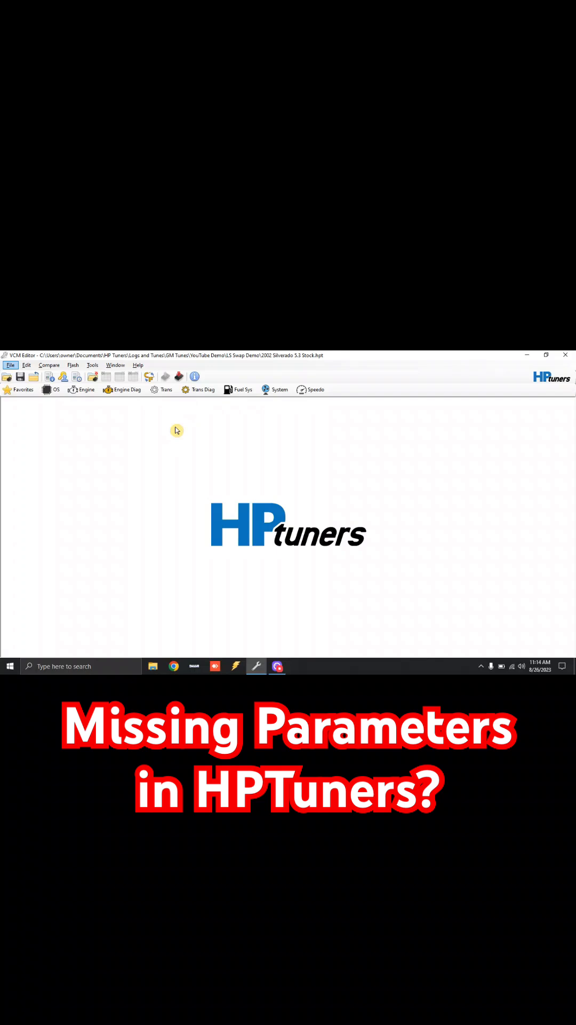
mouse_move(111, 405)
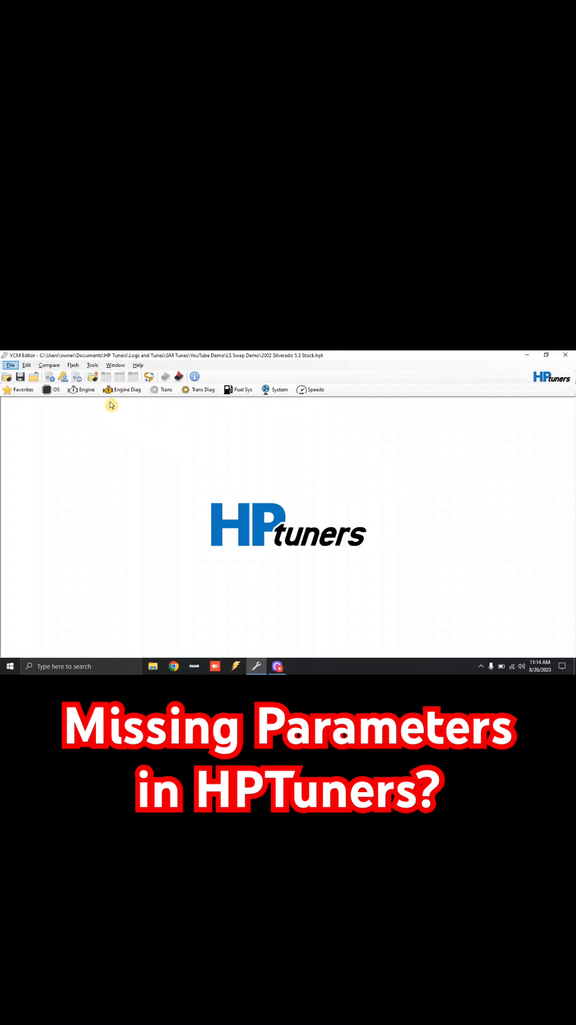
- View the Engine Idle RPM page showing only Base, Cold Protection and Rolling tables
click(81, 390)
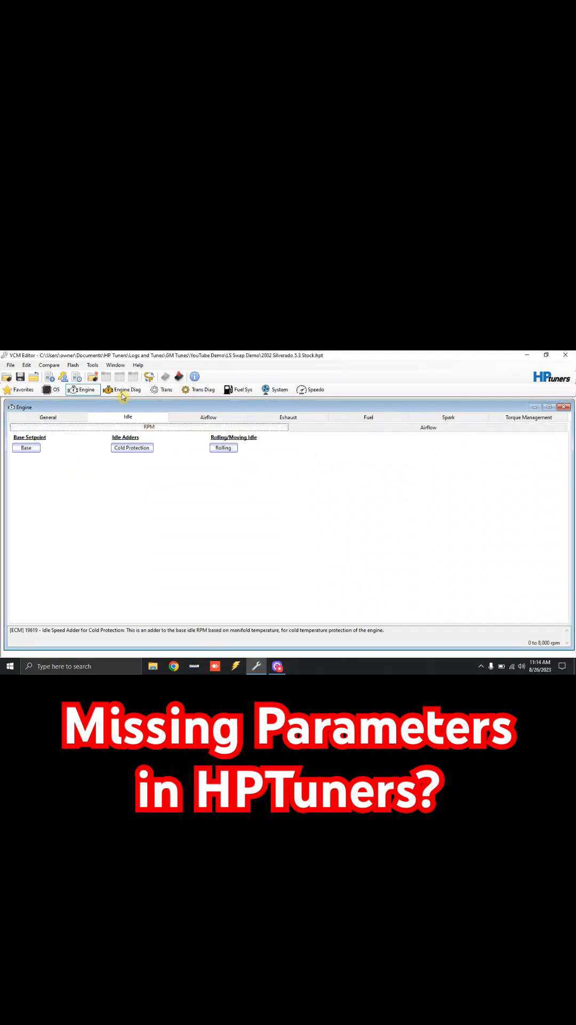
click(92, 364)
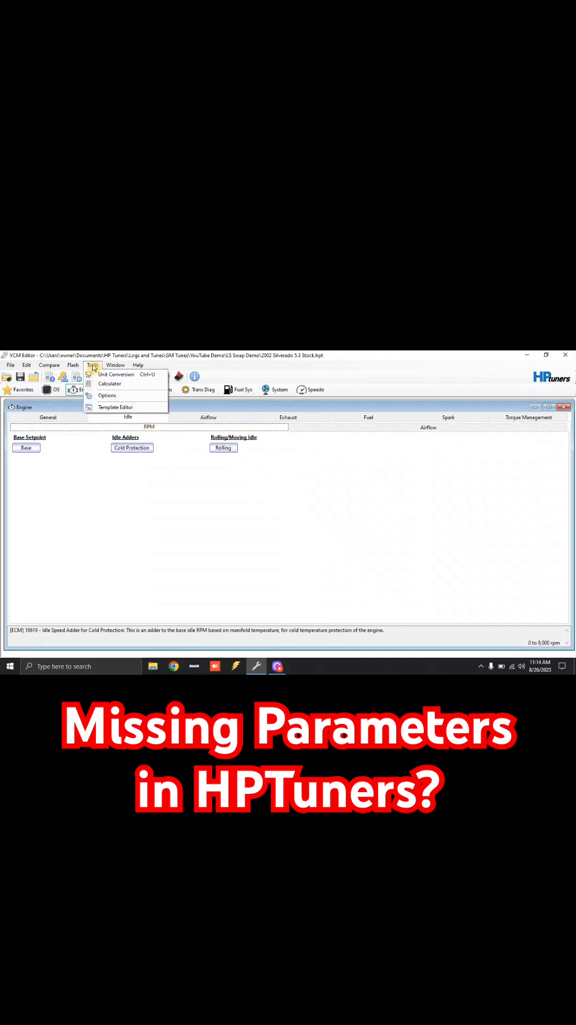
- Set the VCM Editor Parameter View Level to Advanced in Tools > Options
click(107, 395)
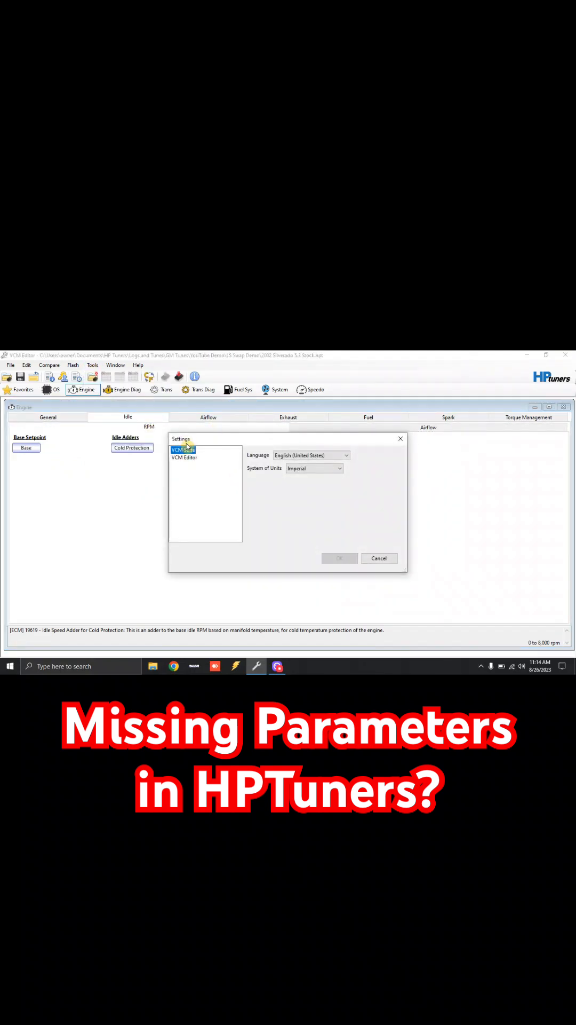
click(184, 457)
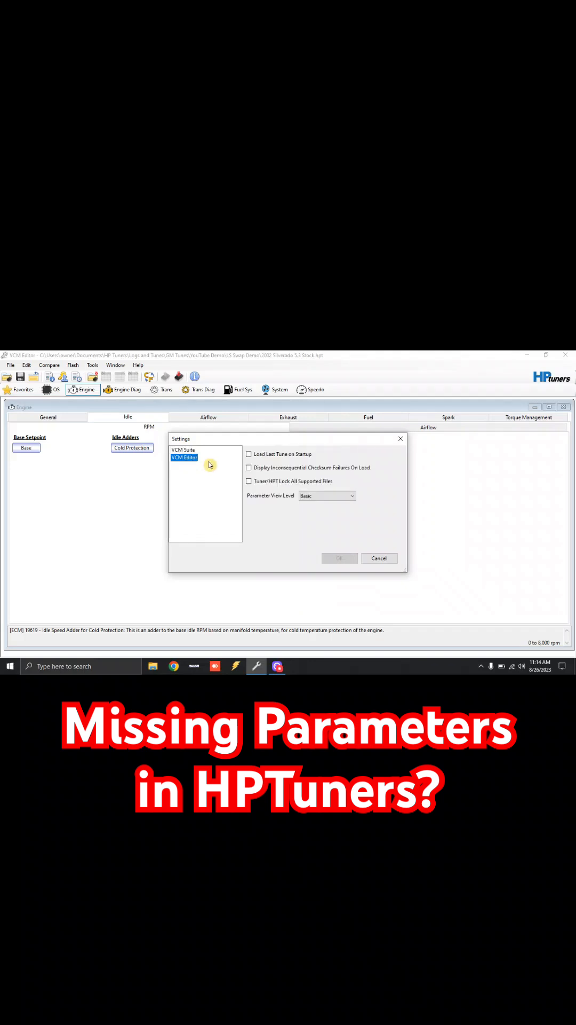
mouse_move(300, 504)
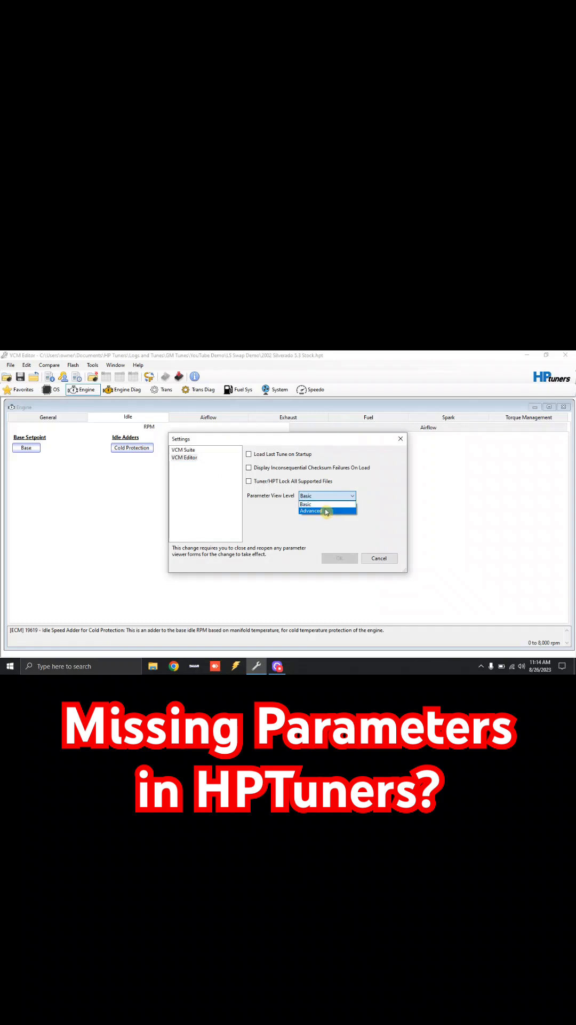
click(311, 511)
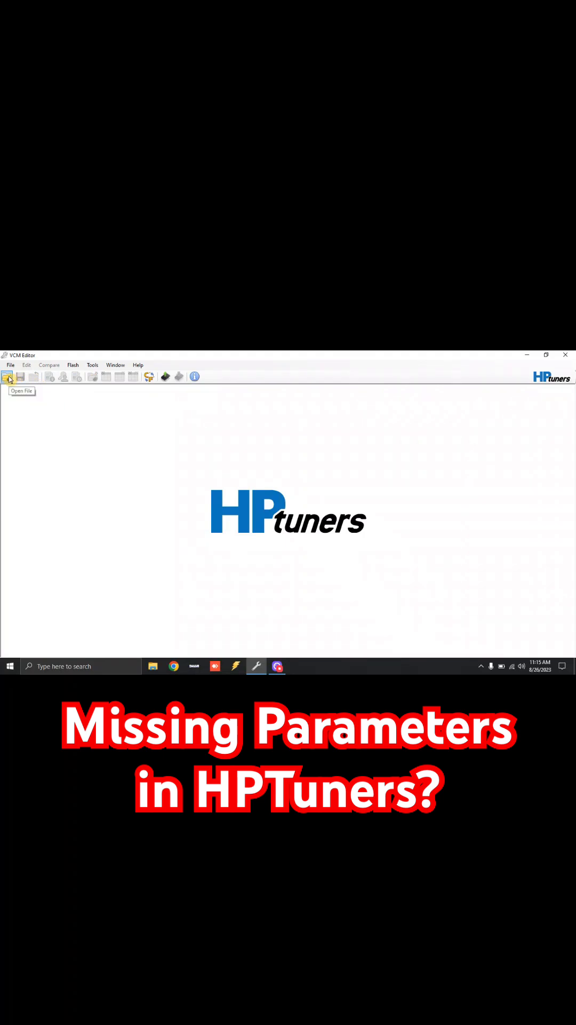
- Reopen the 2002 Silverado 5.3 Stock tune and view the expanded Idle Airflow parameters
click(9, 376)
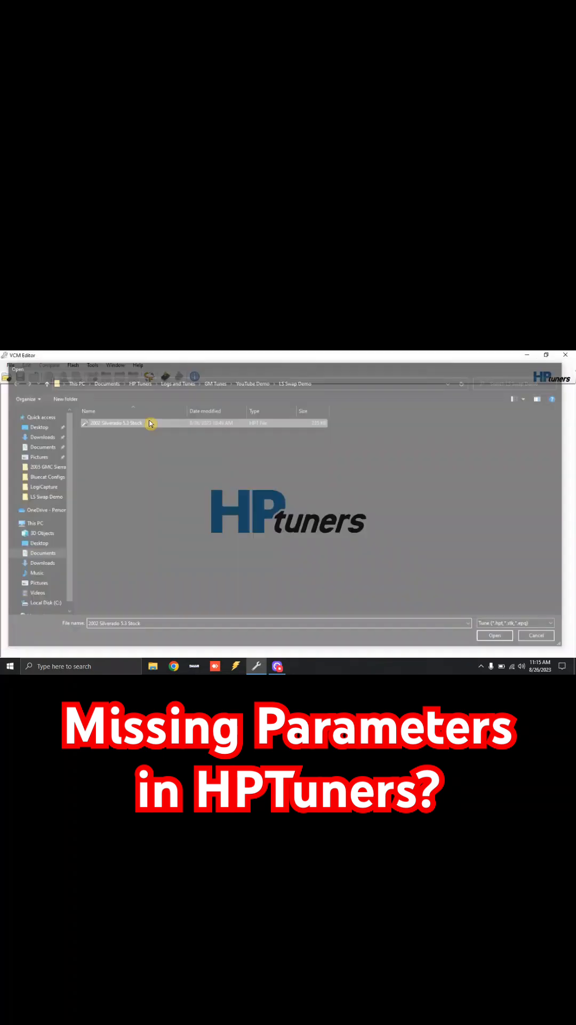
click(495, 635)
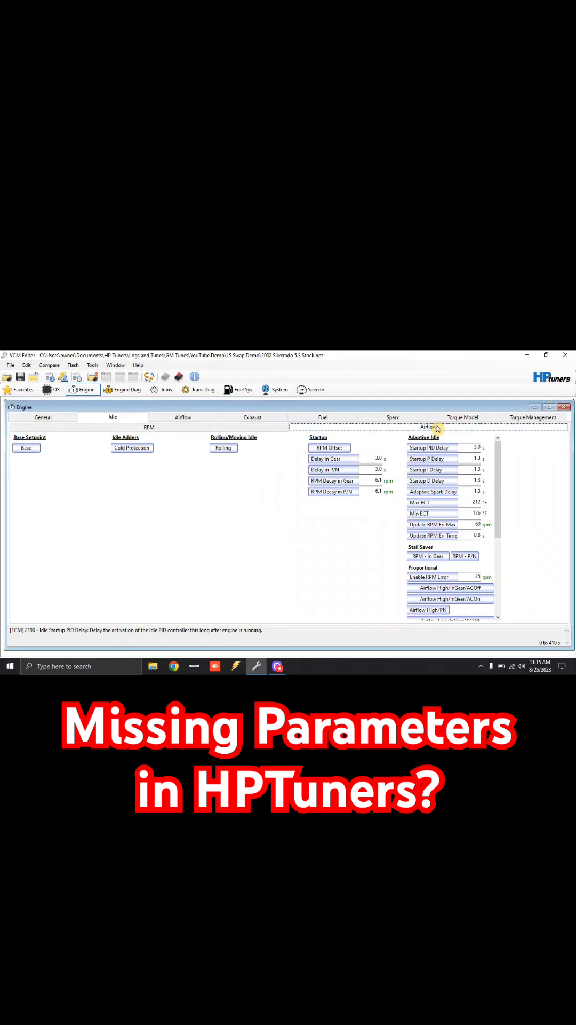
click(183, 417)
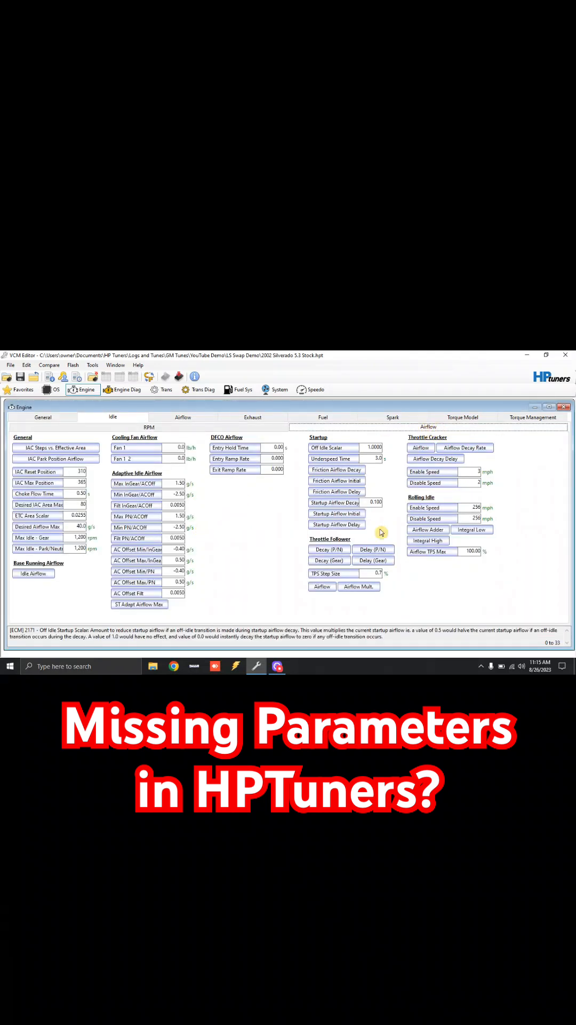